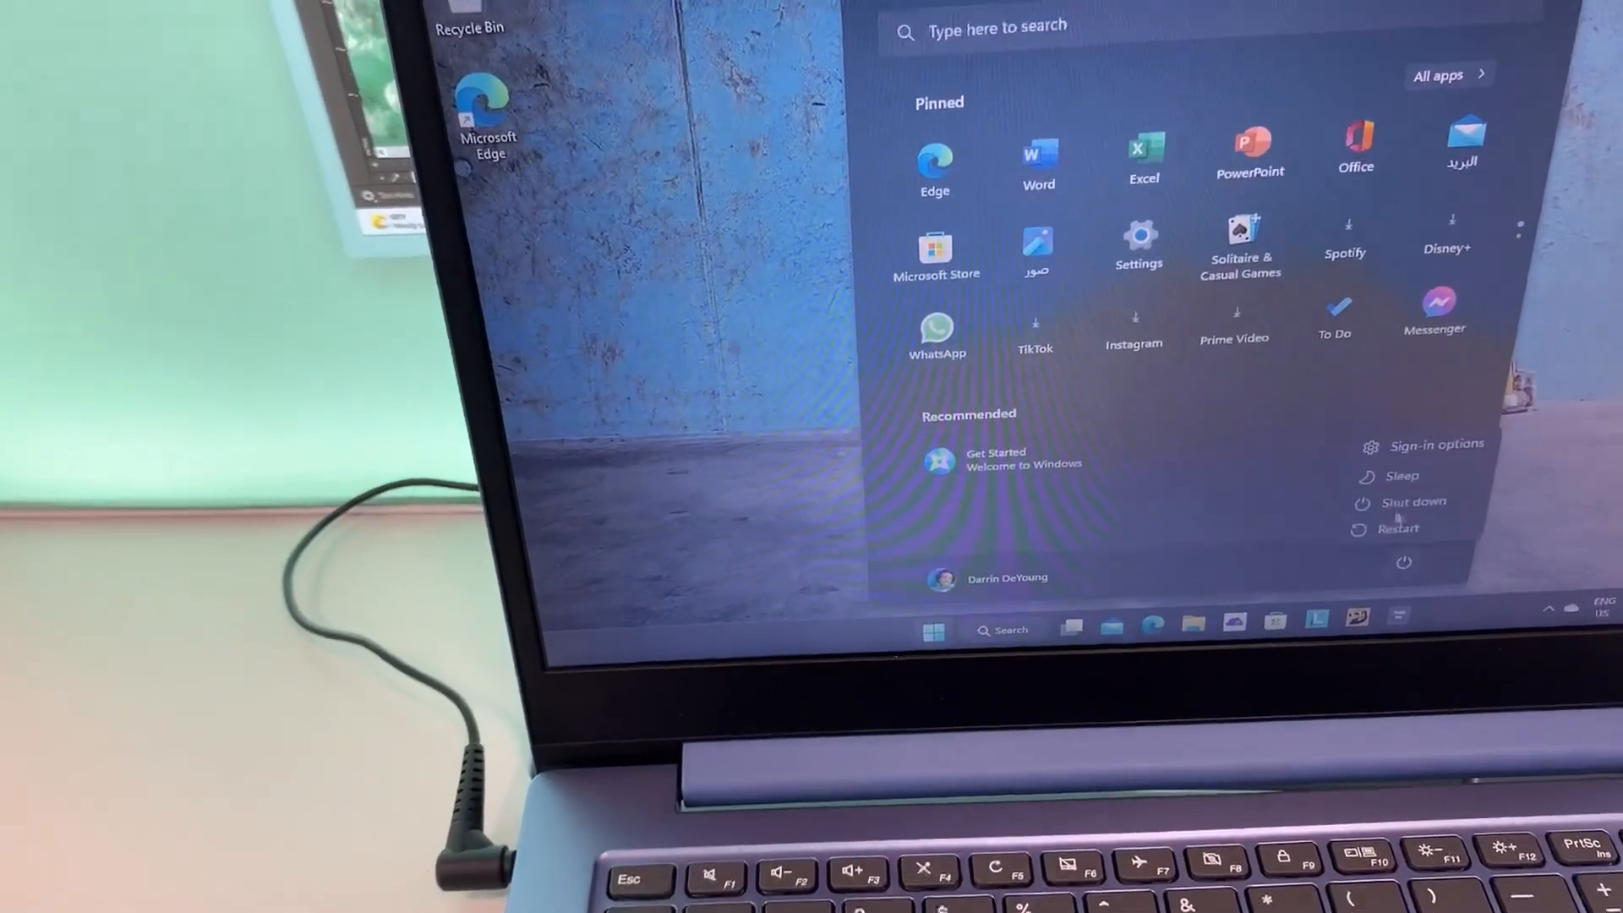
Restart Windows 11 from the Start menu's Power button to boot into BIOS.
click(1397, 529)
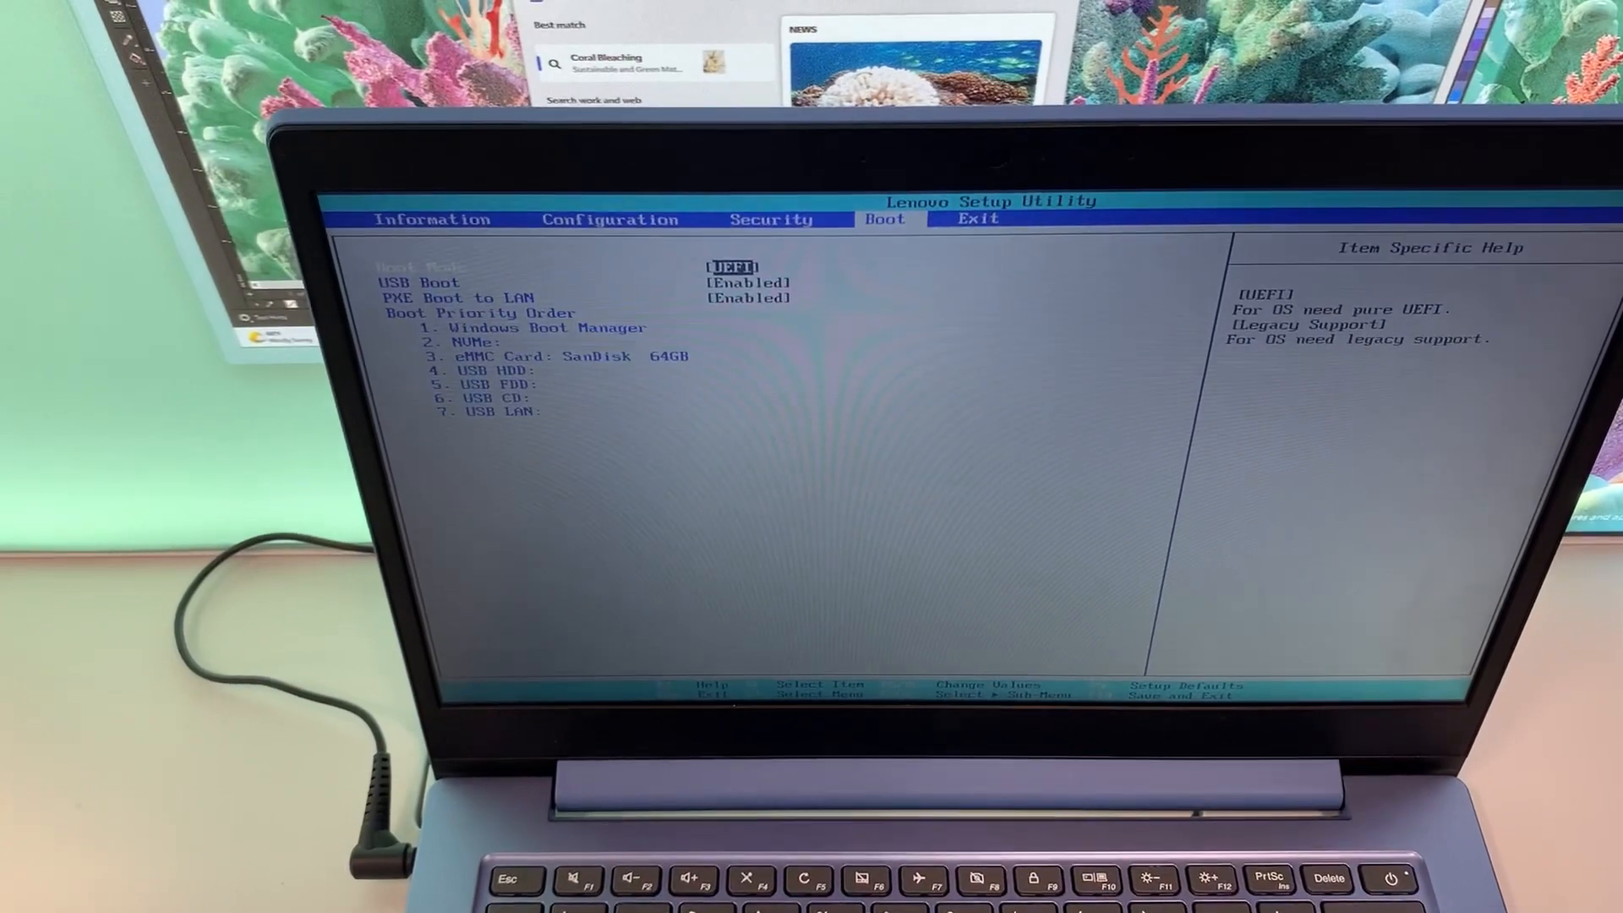
Move from the Boot tab to Configuration, then to the Information tab.
key(Right)
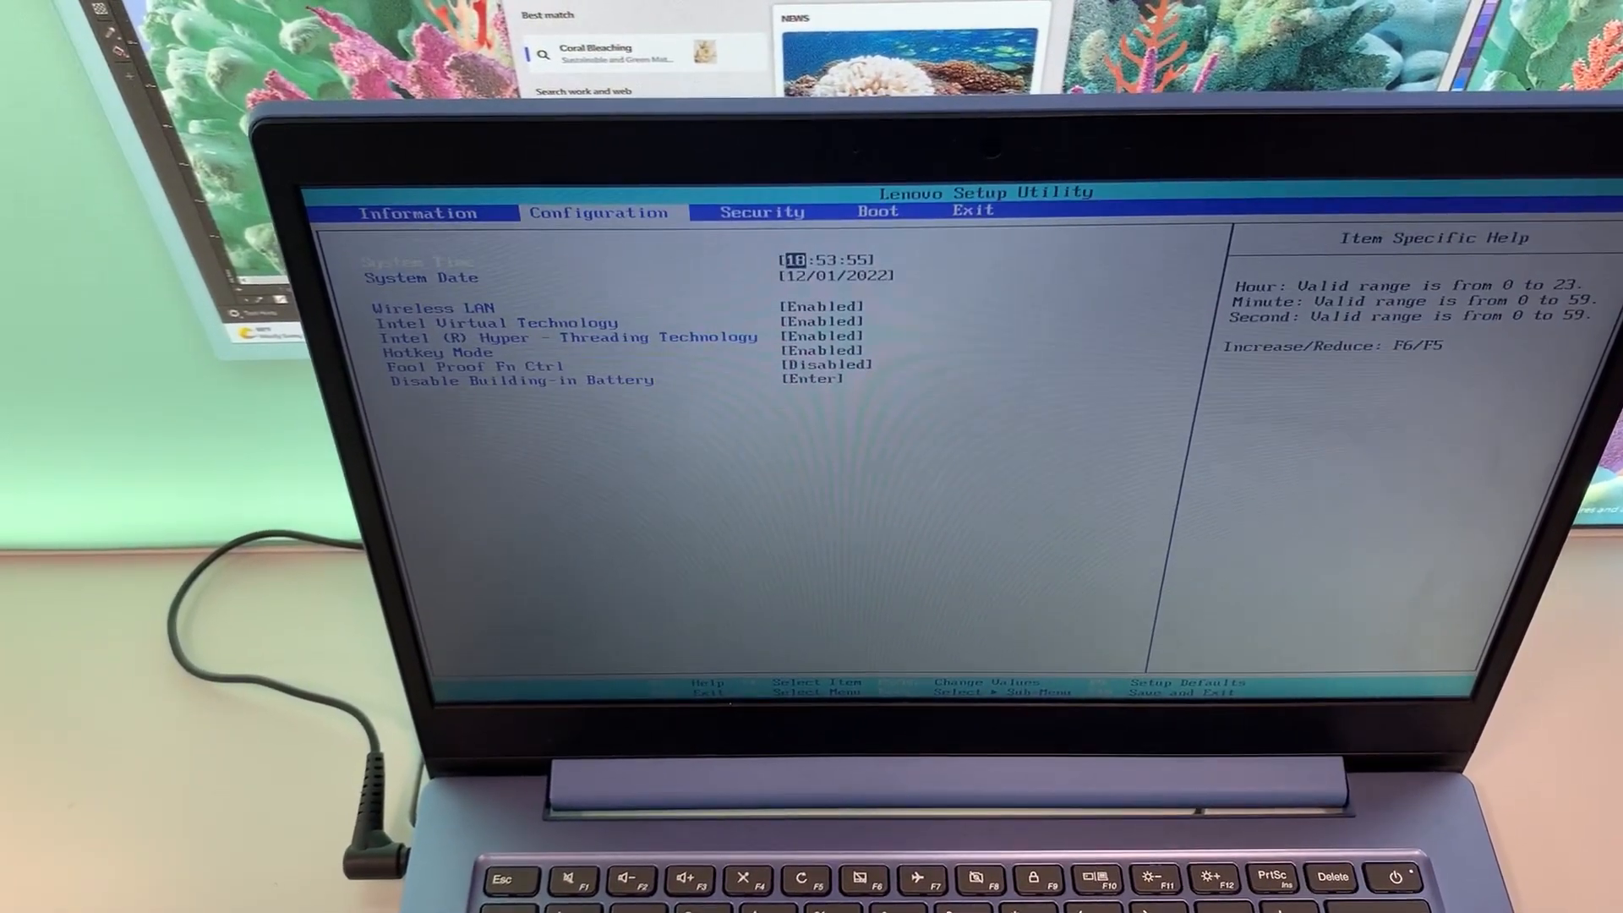
key(Left)
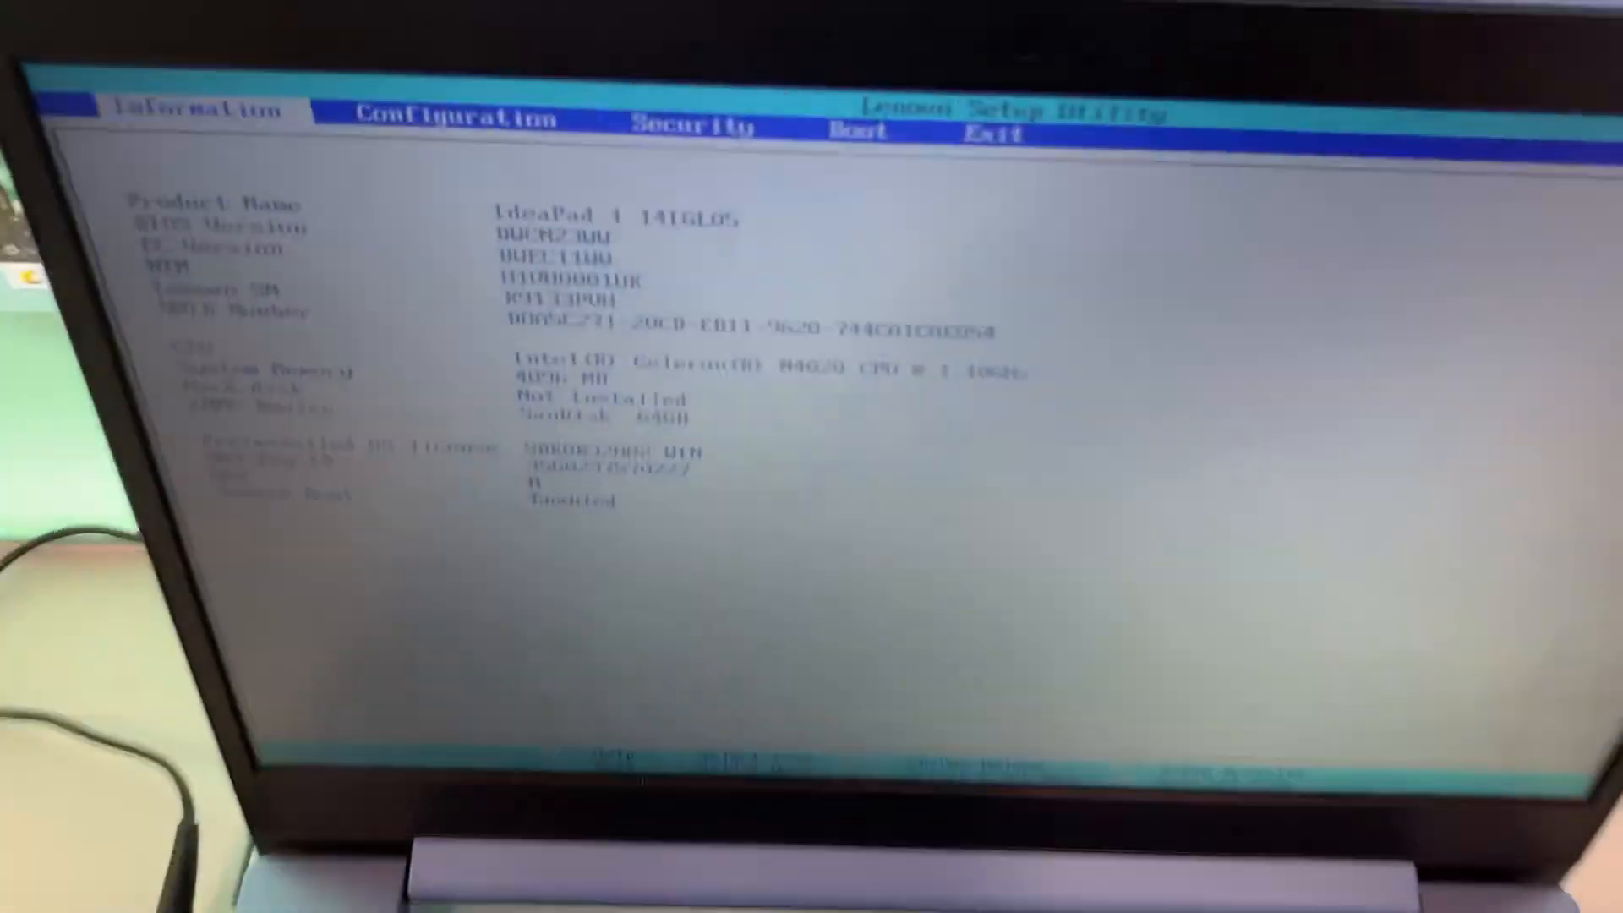